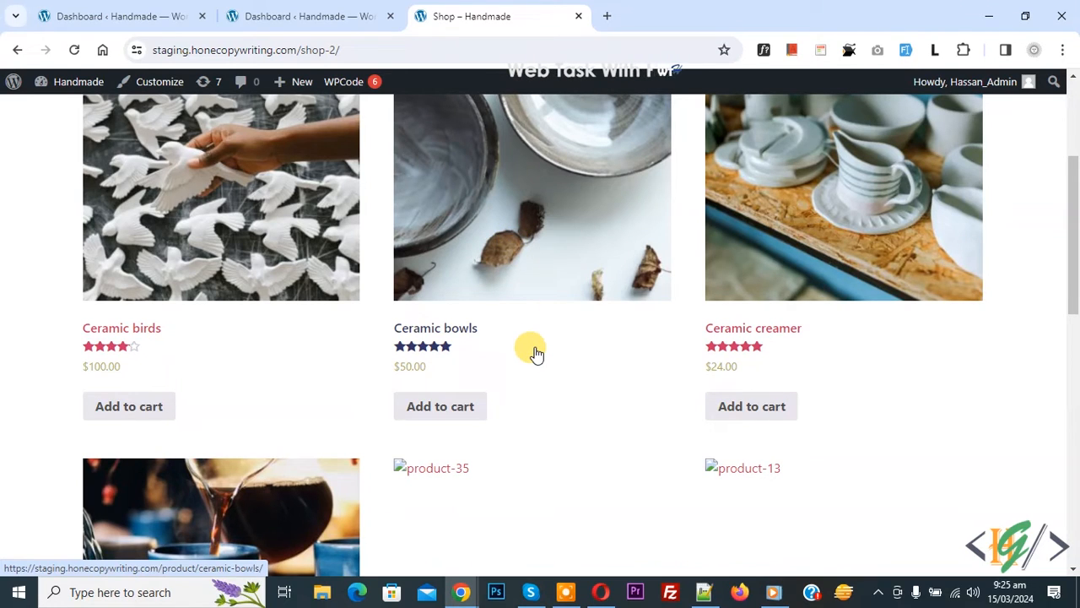
mouse_move(555, 405)
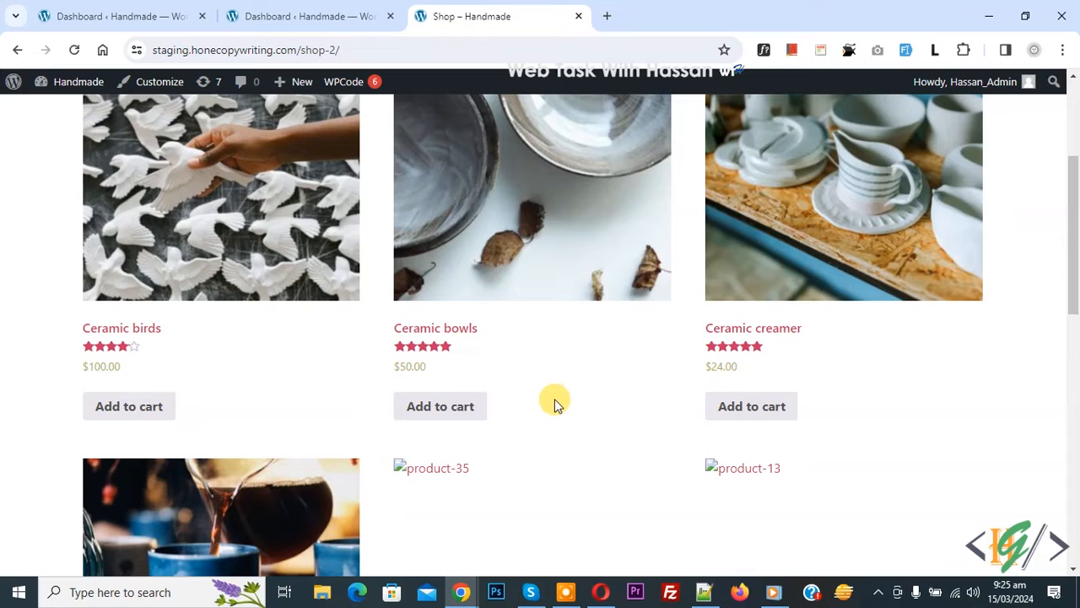
mouse_move(553, 384)
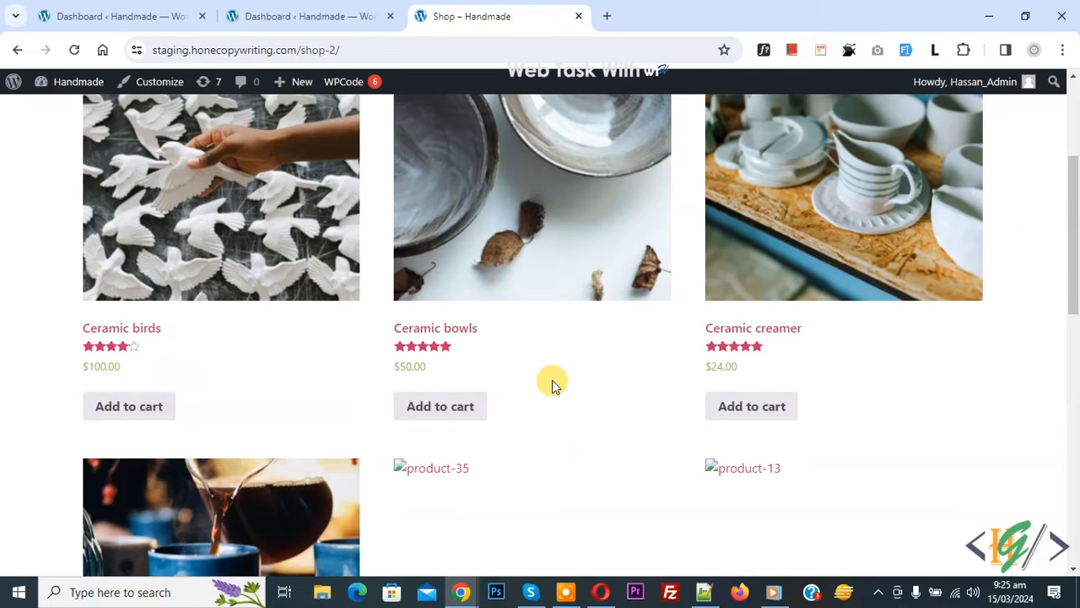
mouse_move(515, 367)
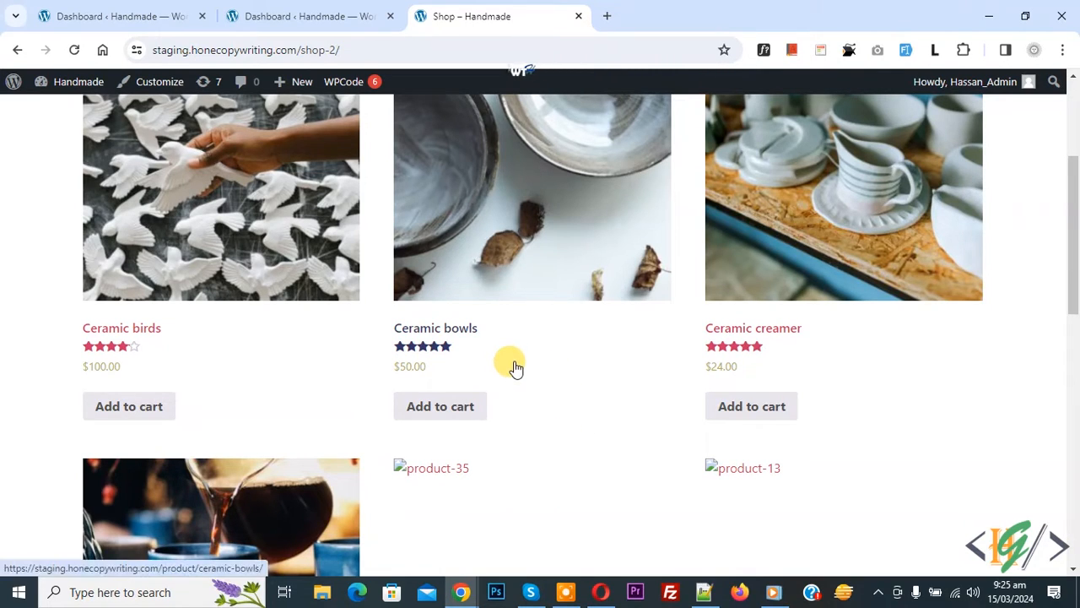
mouse_move(547, 372)
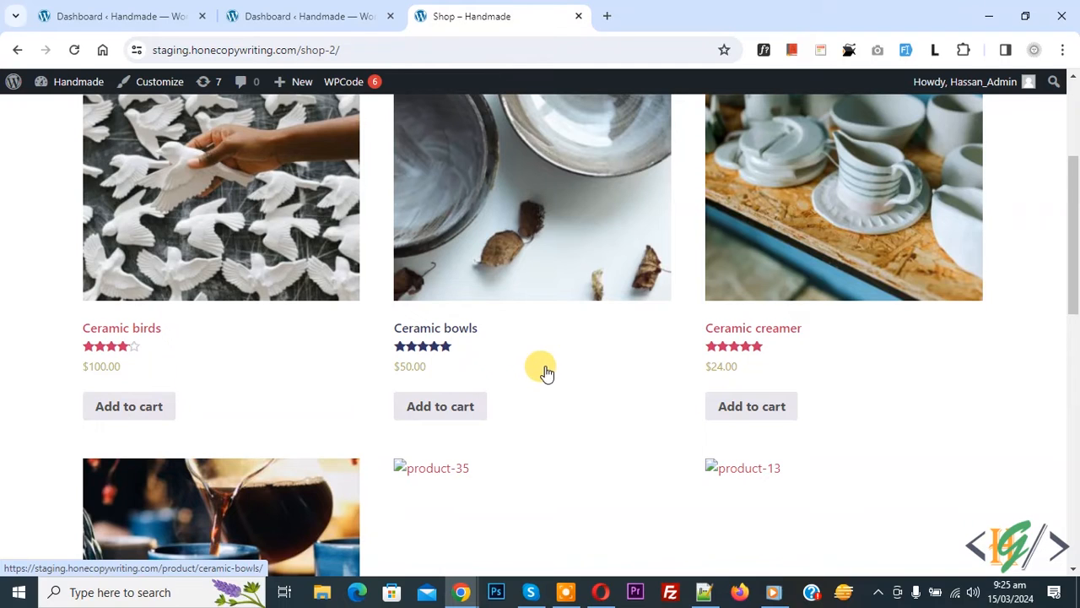
mouse_move(536, 380)
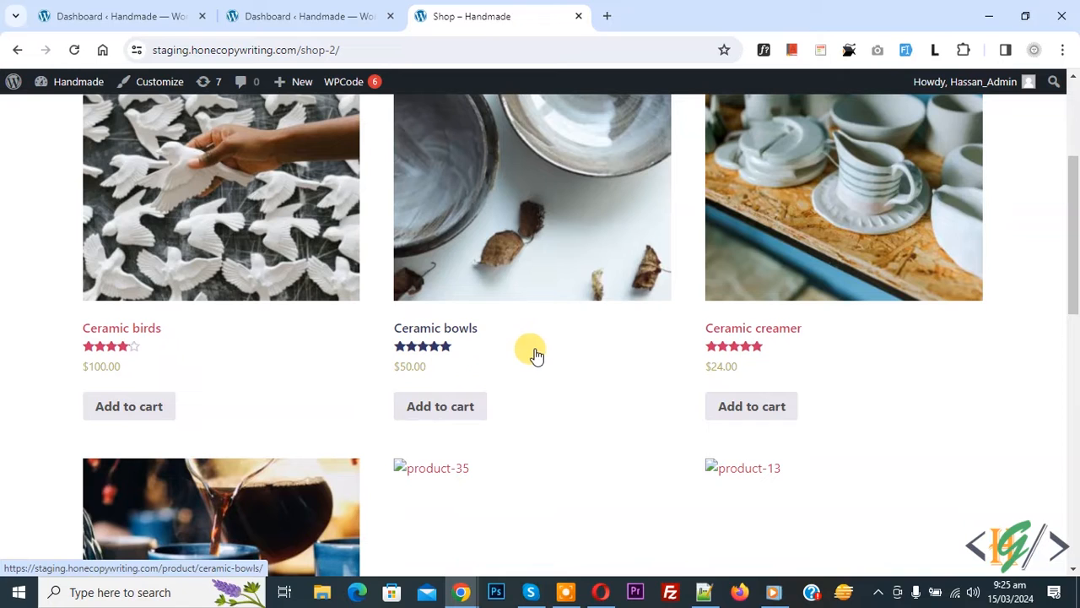
mouse_move(477, 374)
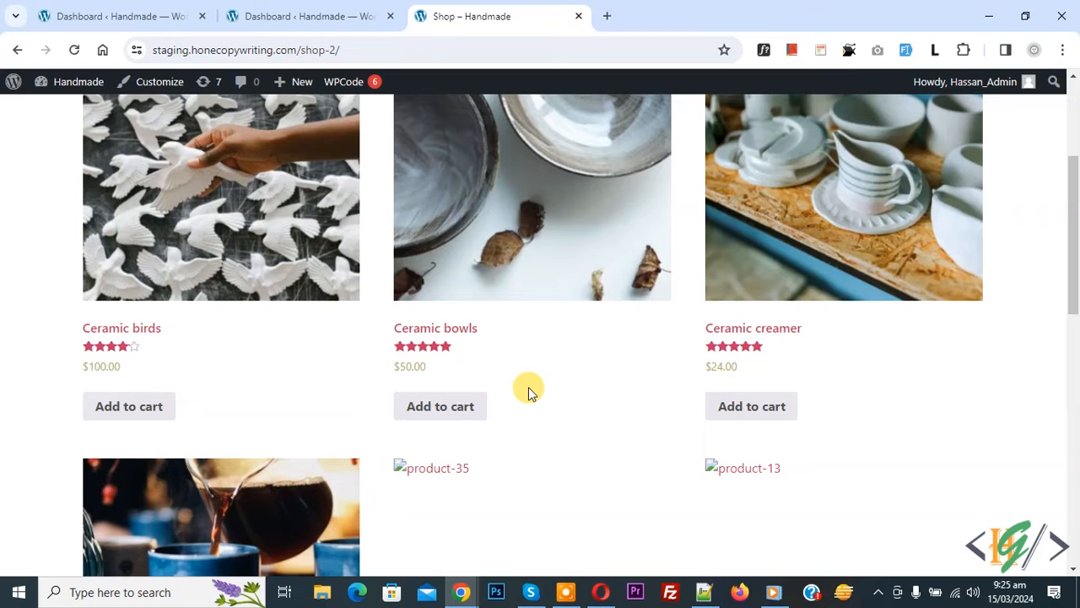
- Search the plugin directory for 'wpcode' and confirm WPCode is already active
click(309, 16)
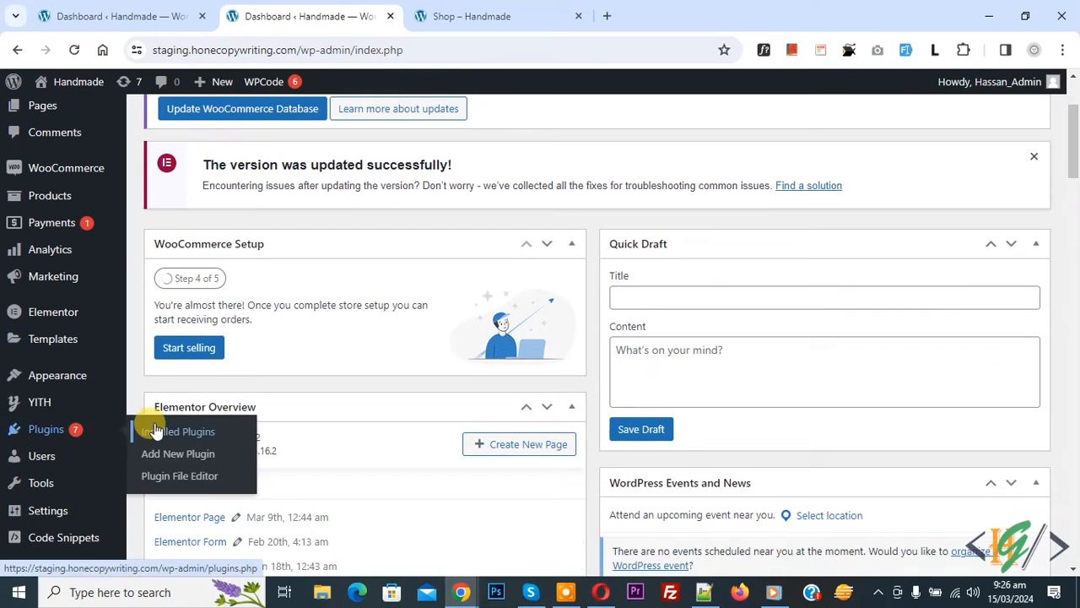
text(wpcode)
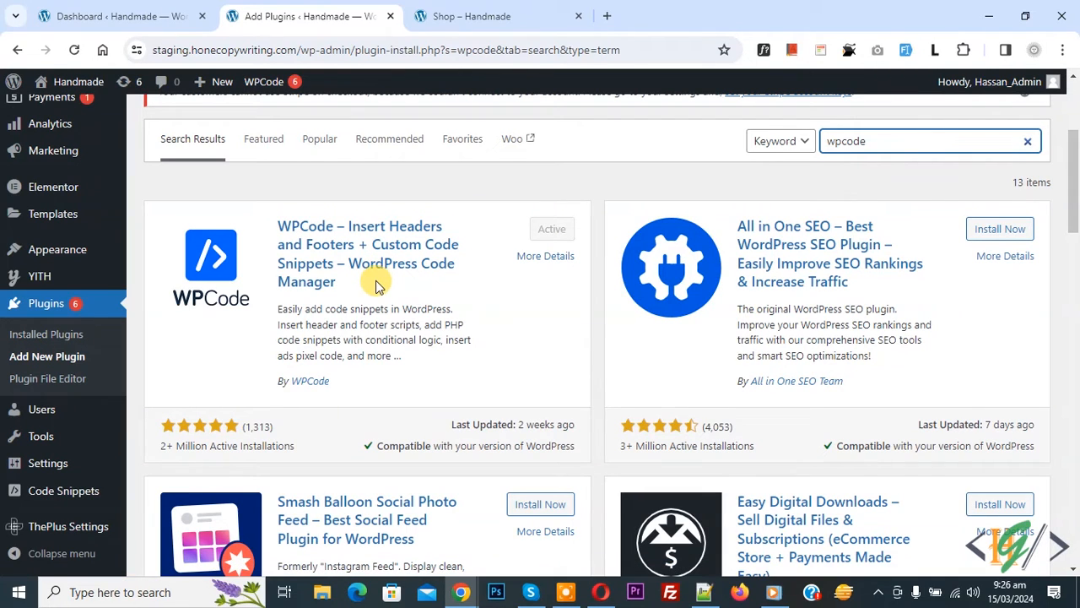
mouse_move(384, 250)
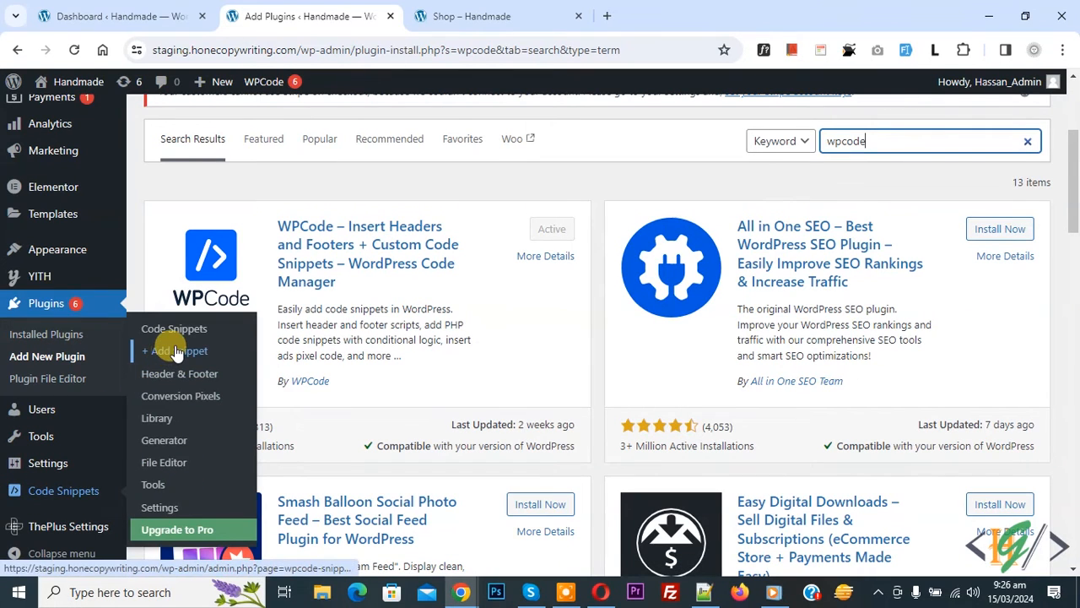
- Add a new snippet using the 'Add Your Custom Code (New Snippet)' blank template
click(174, 351)
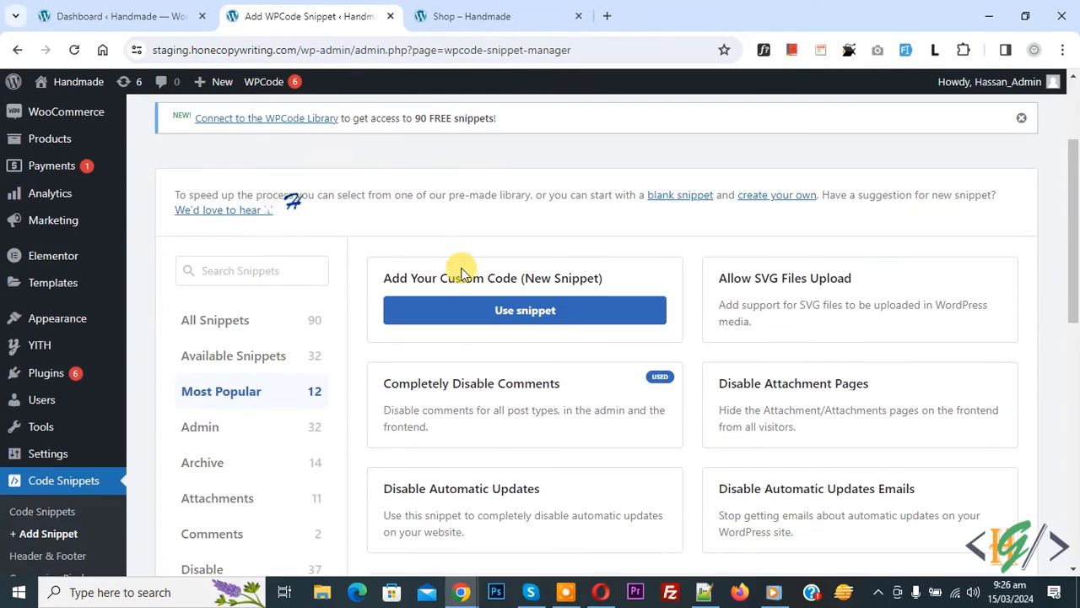
click(524, 310)
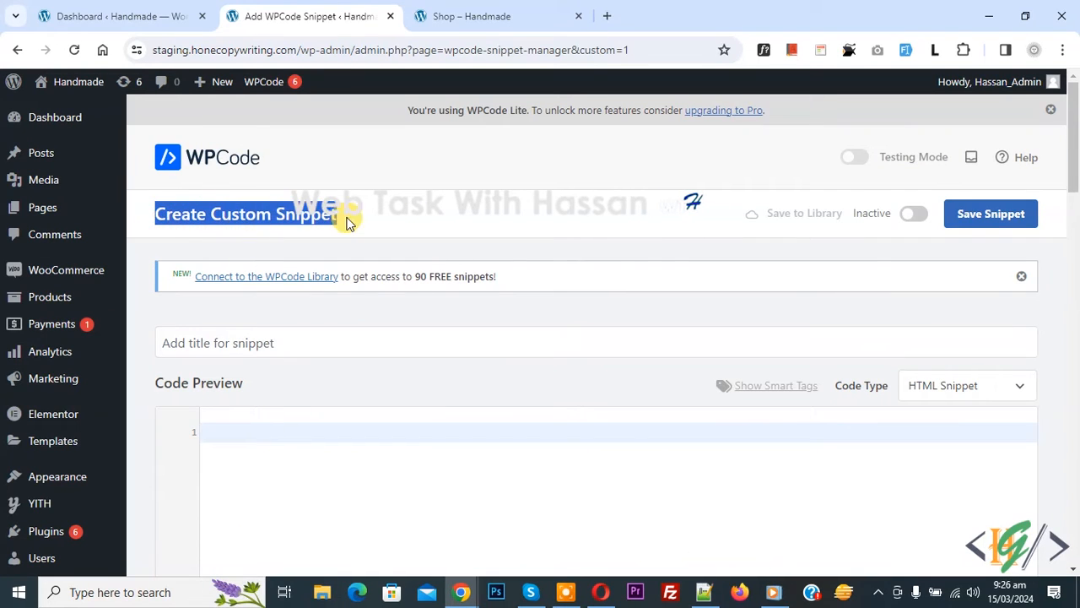
scroll(down, 3)
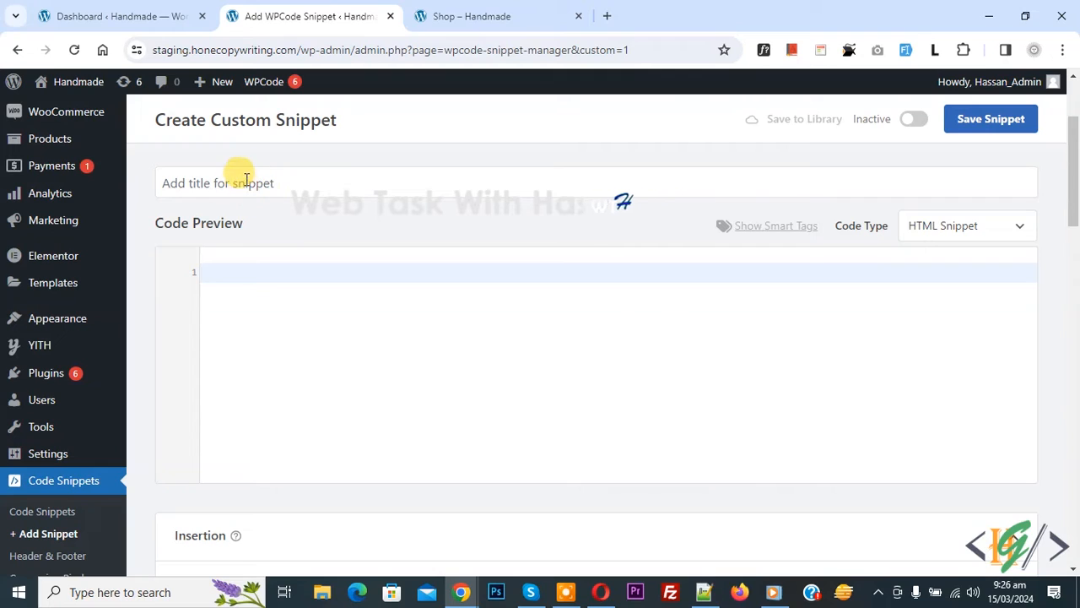
mouse_move(768, 282)
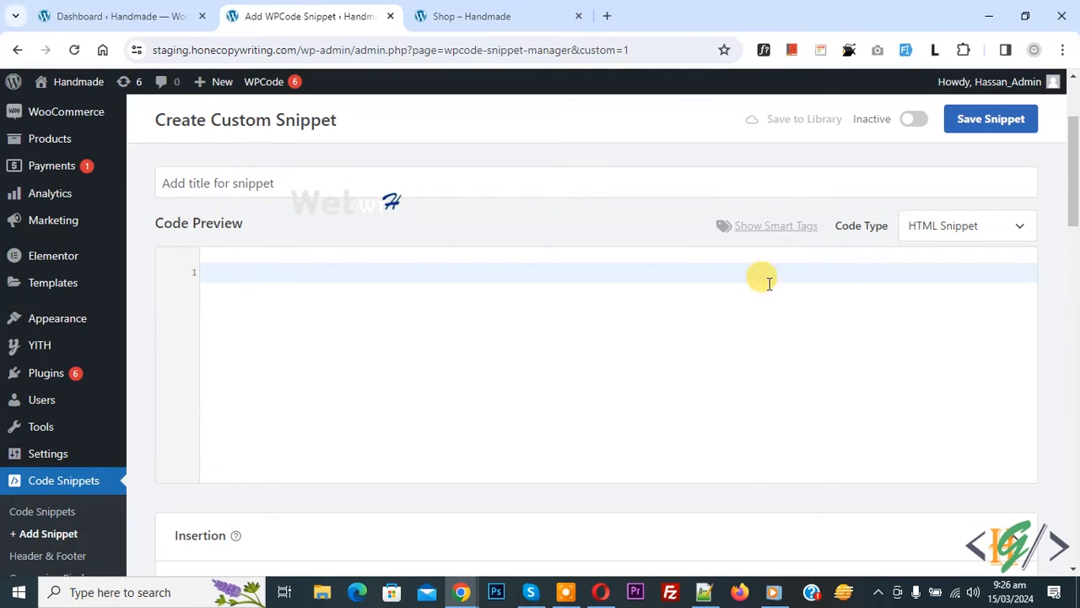
- Set the code type to PHP Snippet and paste the woocommerce_product_get_rating_html filter code
click(966, 225)
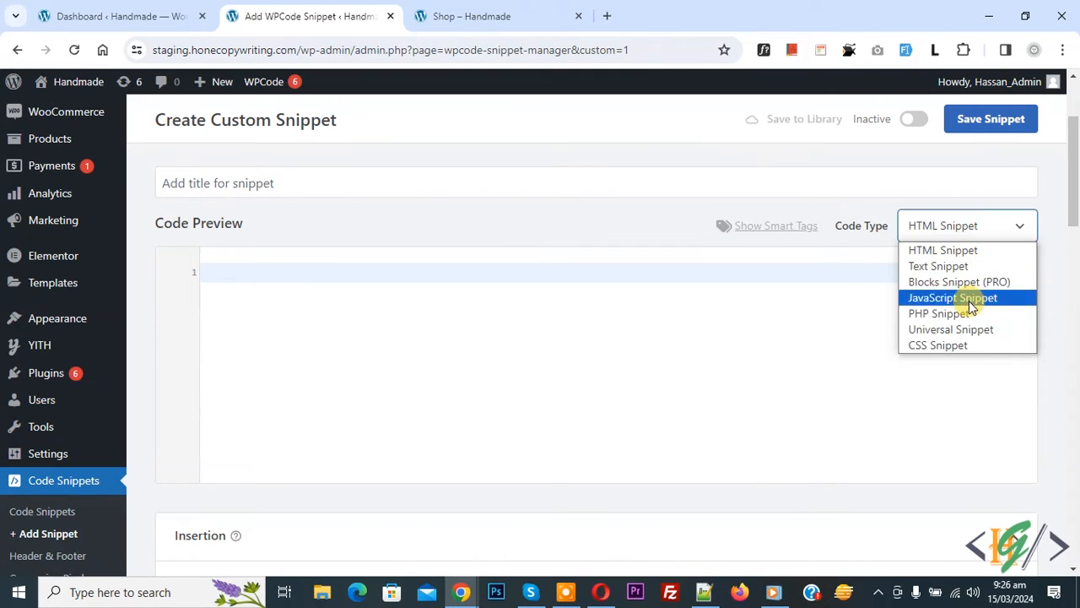
click(938, 313)
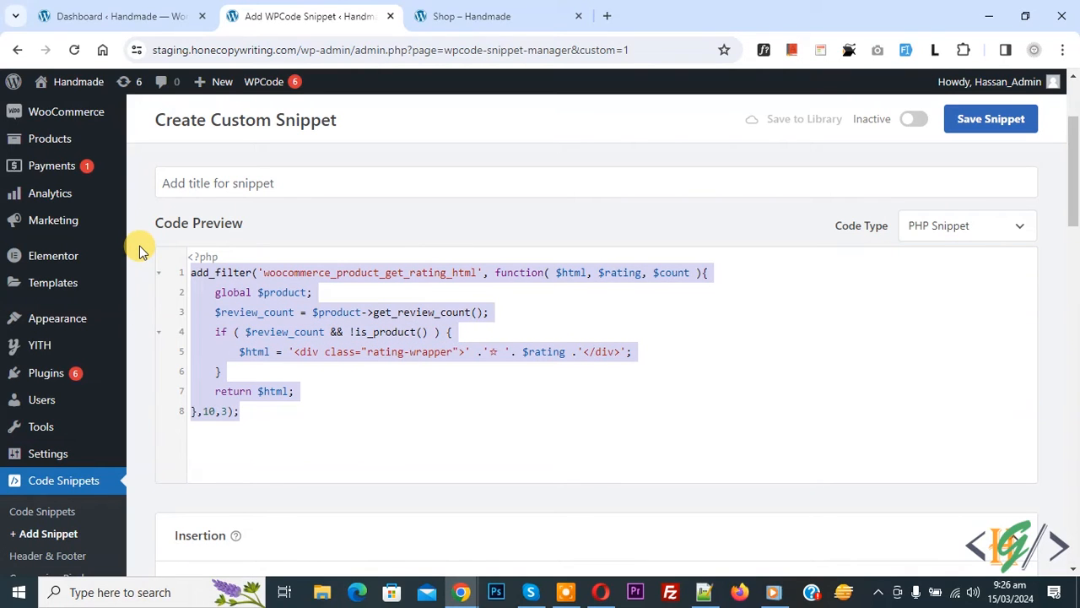
click(363, 351)
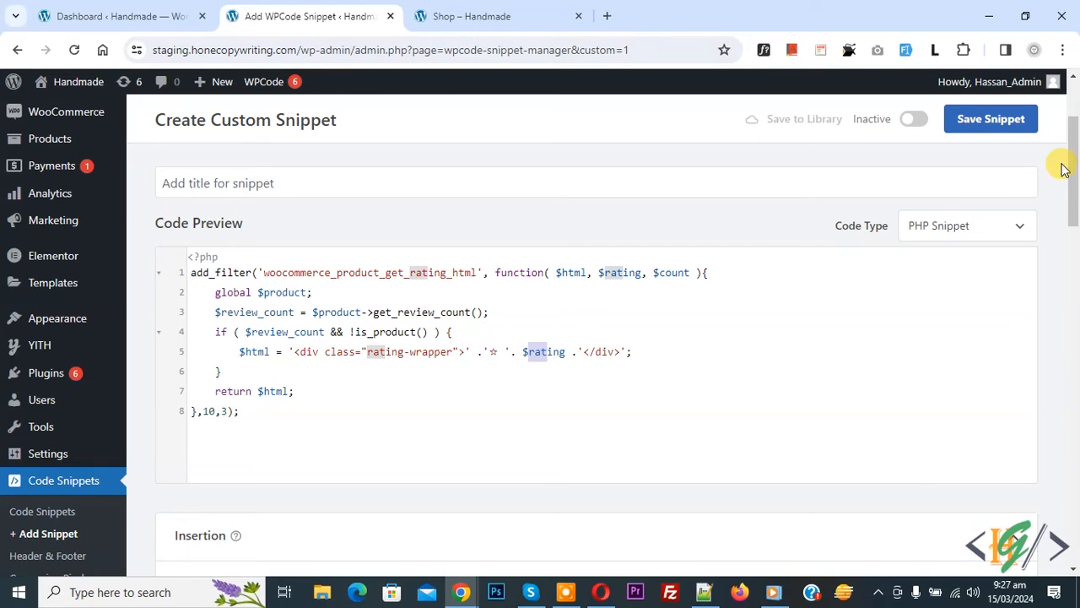
- Make the Run Everywhere rating snippet Active, save it, and check the shop page ratings
scroll(down, 3)
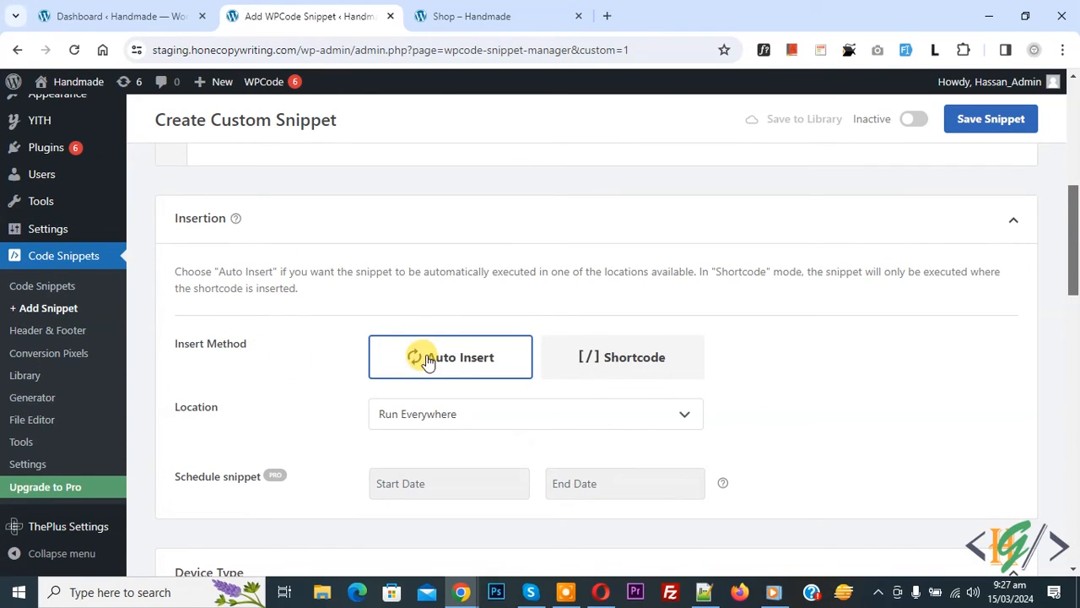
mouse_move(945, 118)
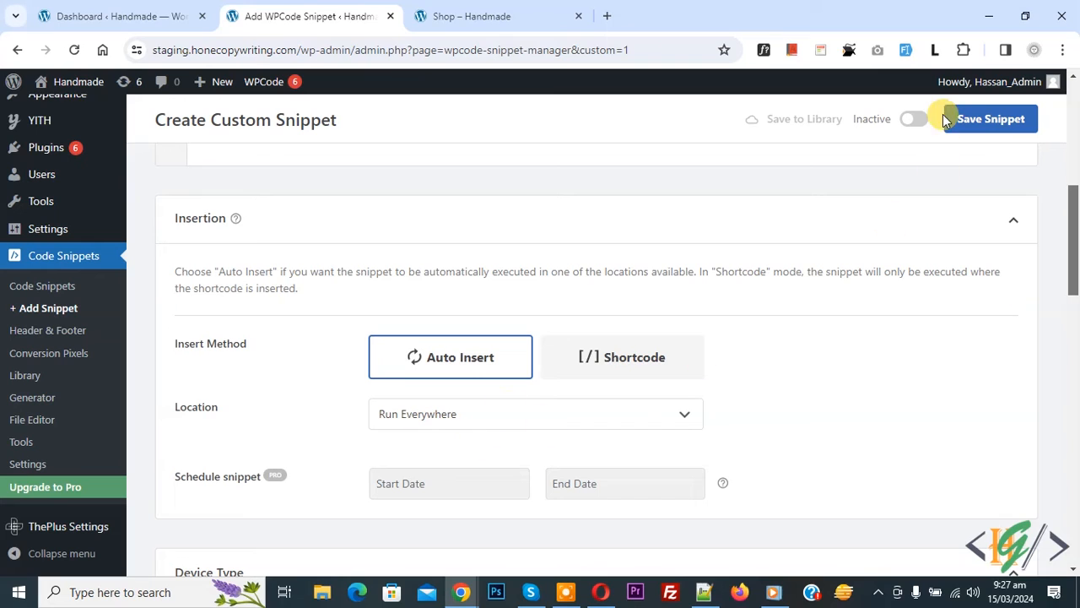
click(913, 118)
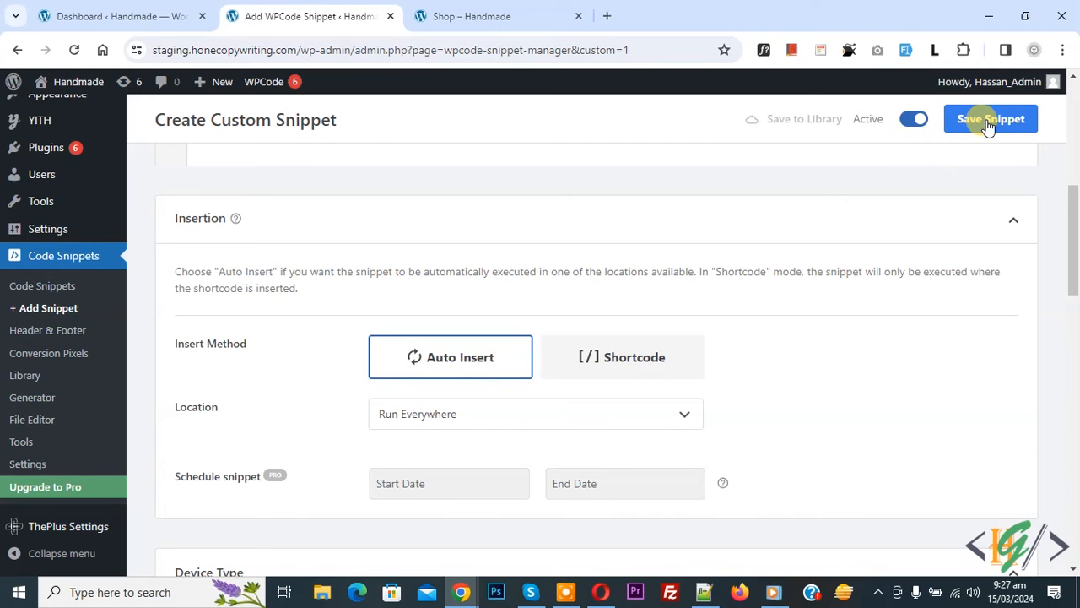
click(990, 118)
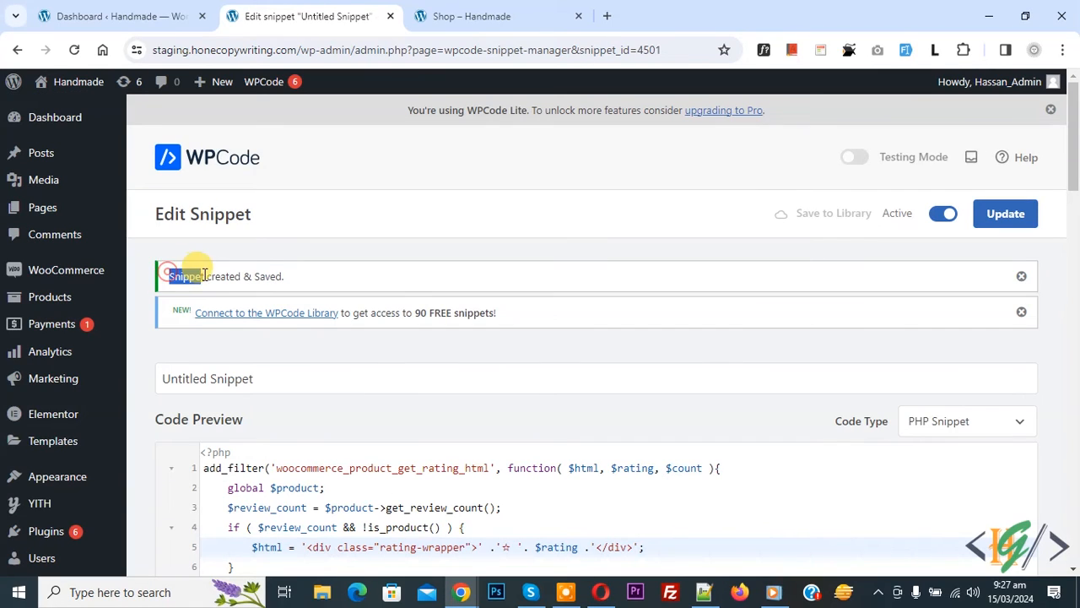
click(498, 16)
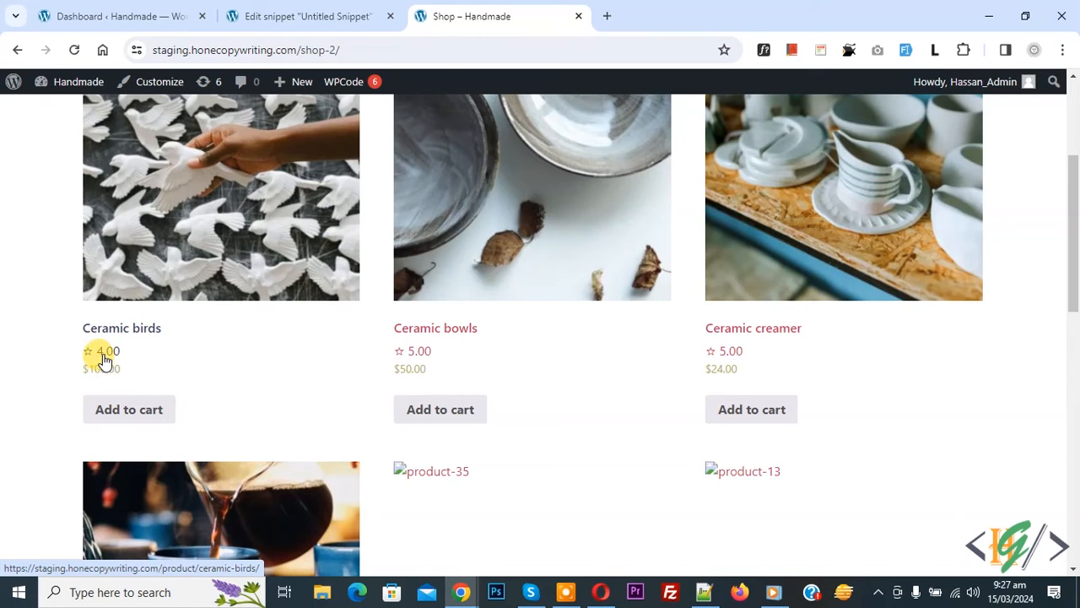
mouse_move(404, 362)
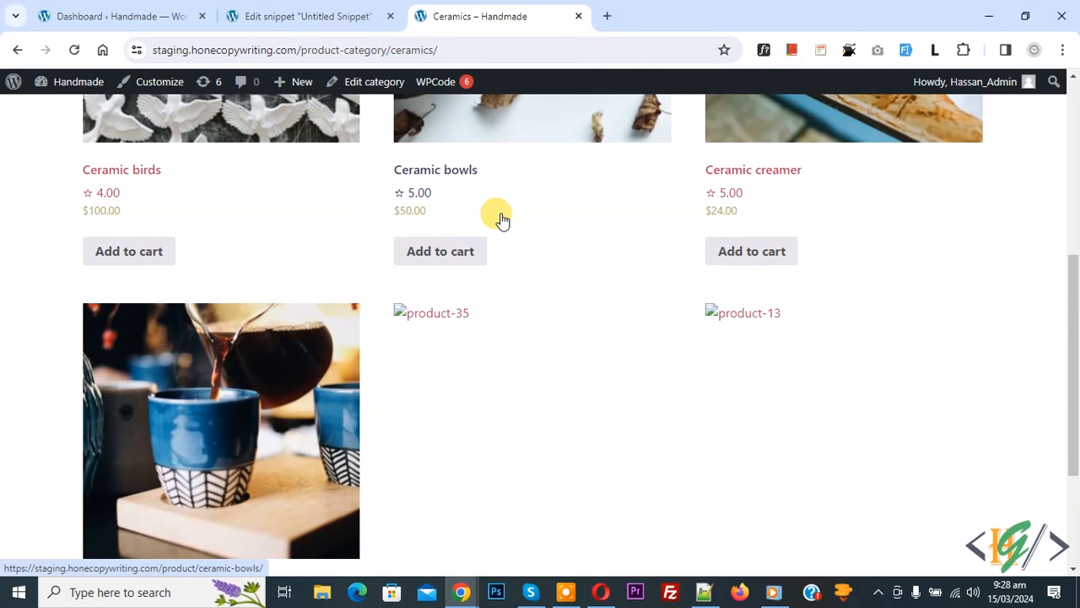
mouse_move(485, 204)
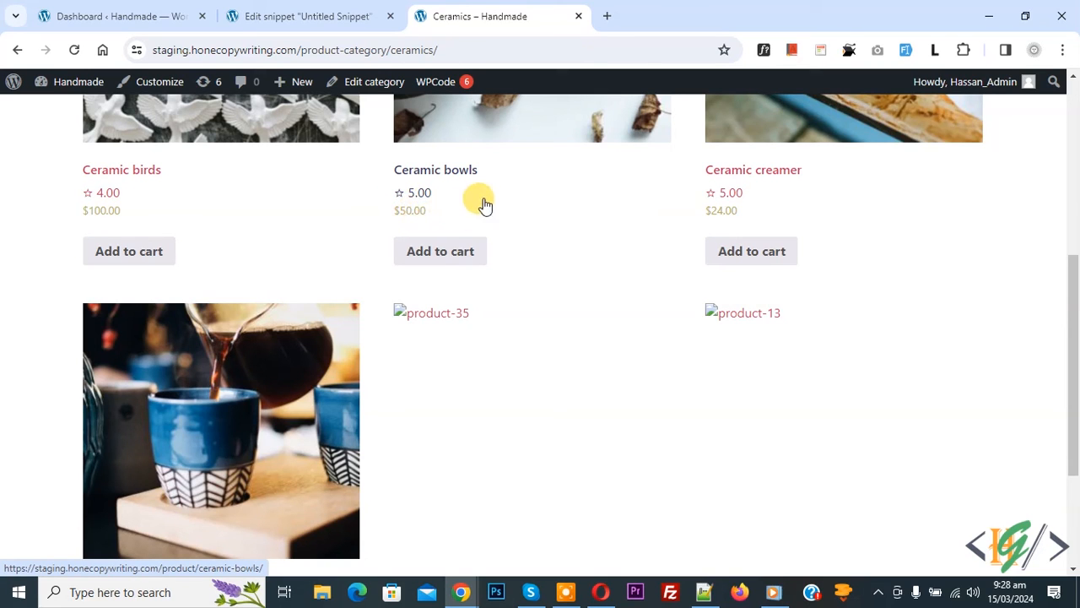